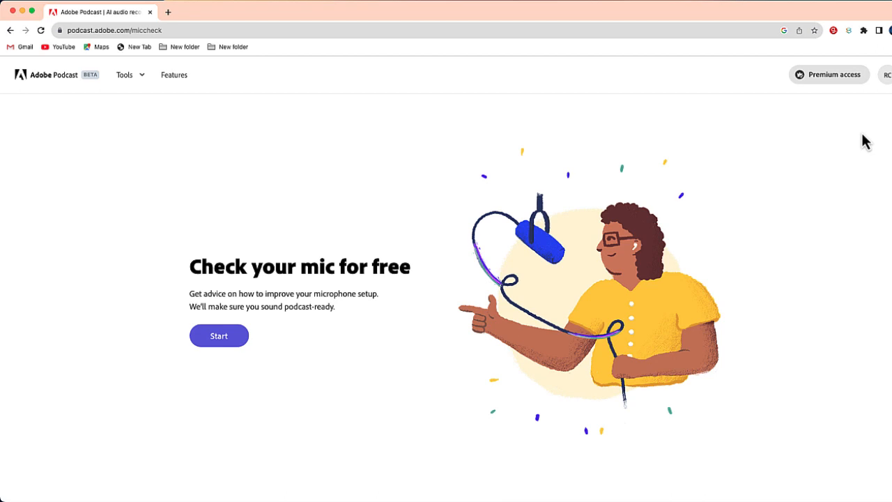
mouse_move(416, 127)
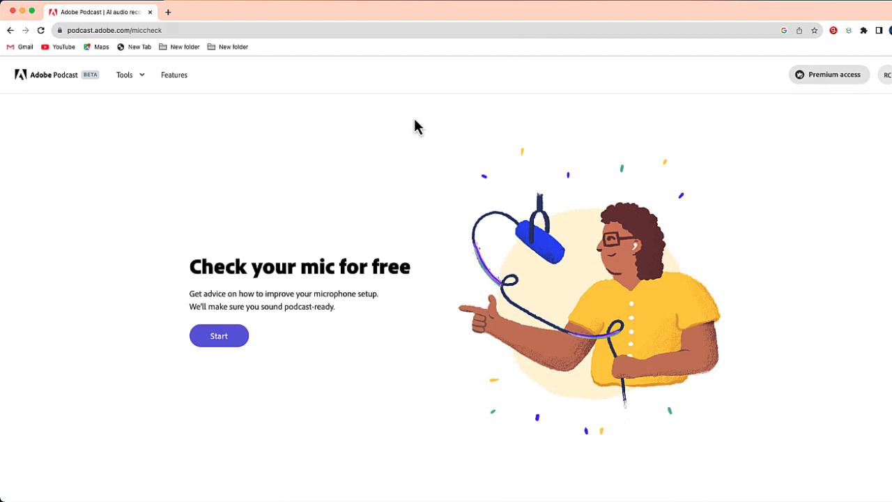
- Leave the mic check page and go to the Studio tool from the Tools menu
click(129, 75)
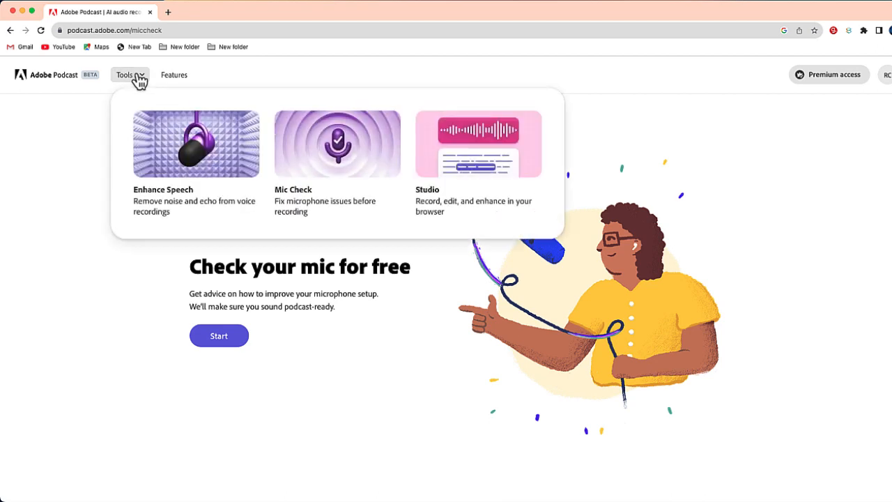
mouse_move(173, 124)
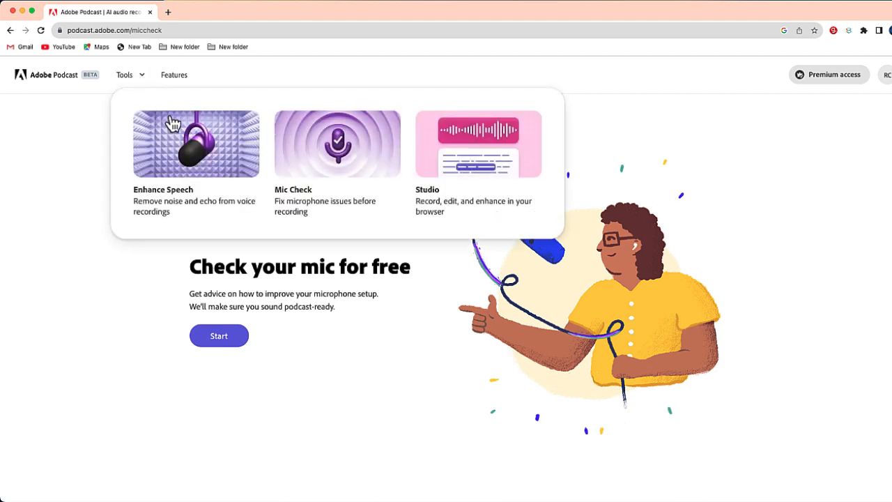
mouse_move(488, 151)
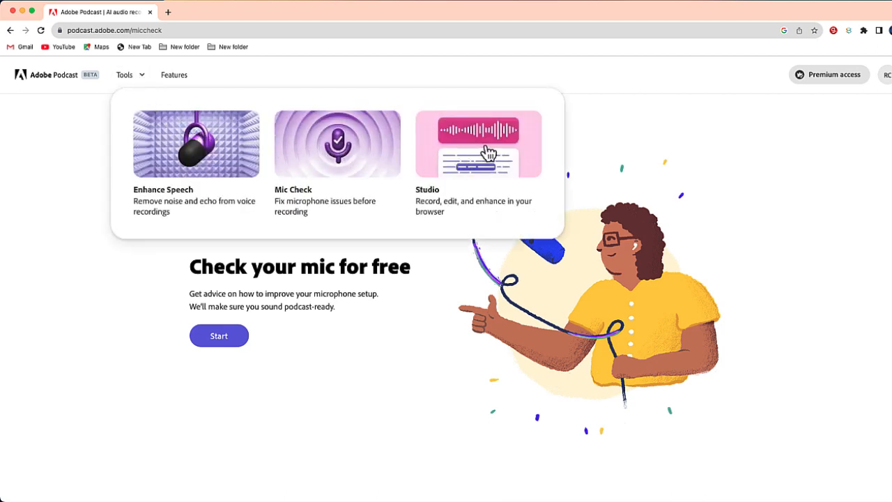
click(485, 139)
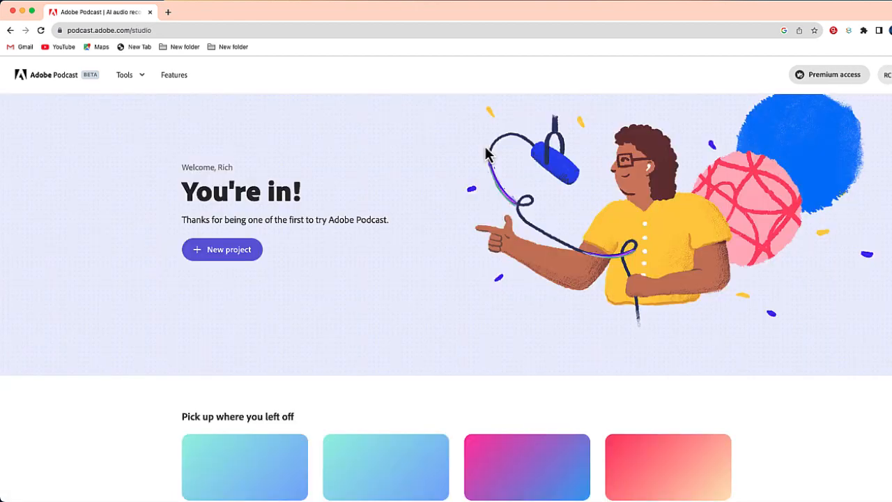
mouse_move(471, 176)
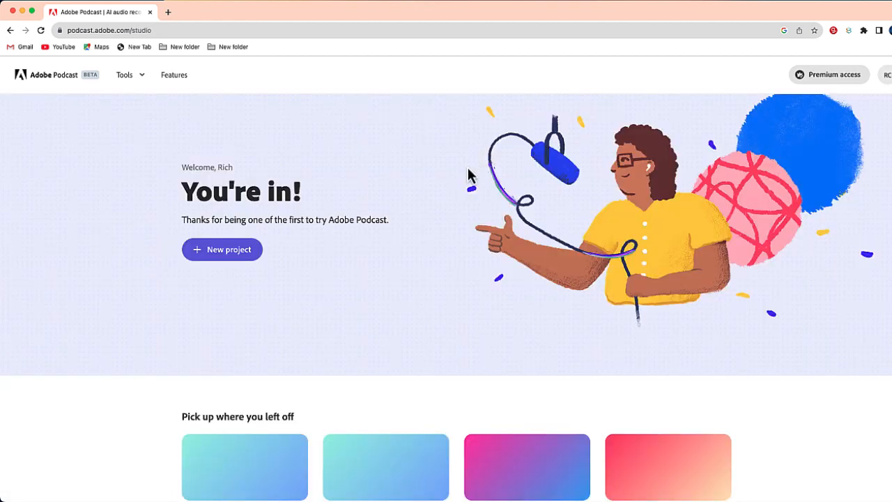
- Create a new, untitled empty Studio project from the welcome page
click(221, 249)
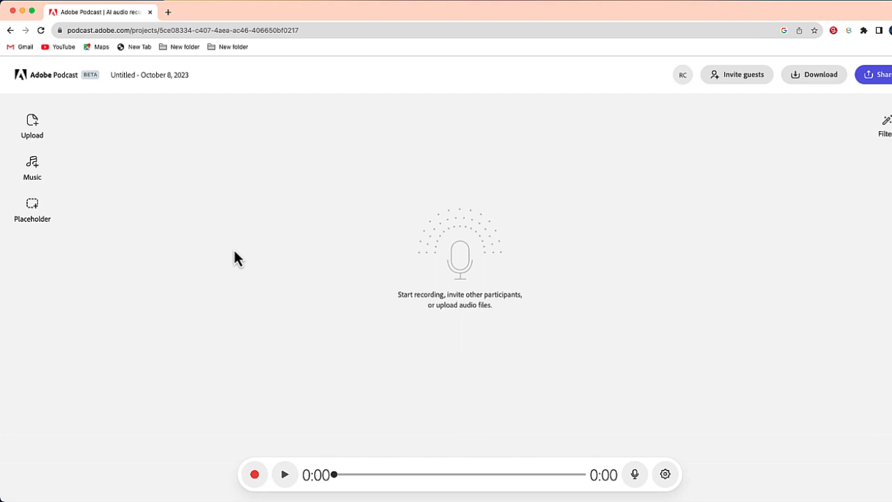
mouse_move(687, 263)
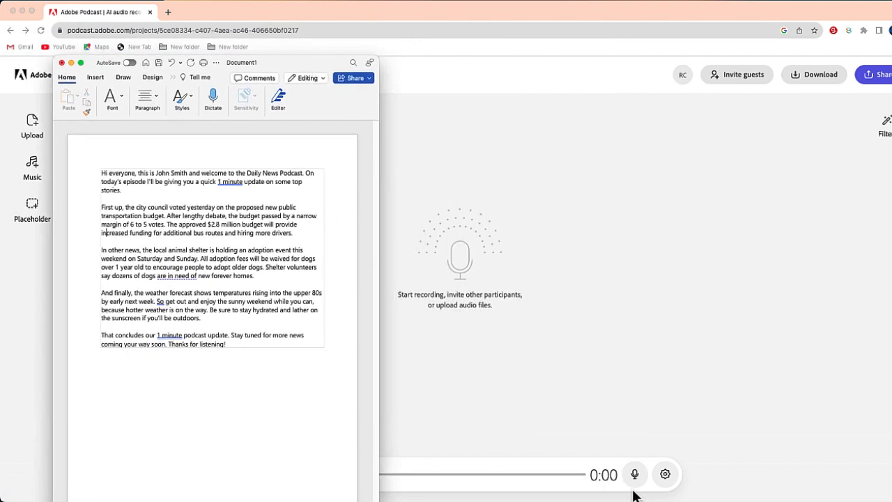
- Return to the Adobe Podcast project with the Daily News script ready in Word
click(634, 474)
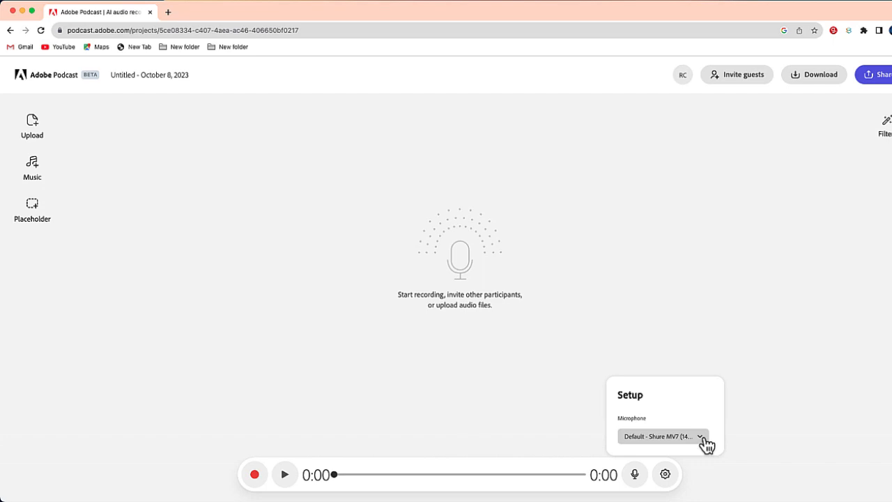
- Choose Default - Shure MV7 as the recording microphone
click(665, 436)
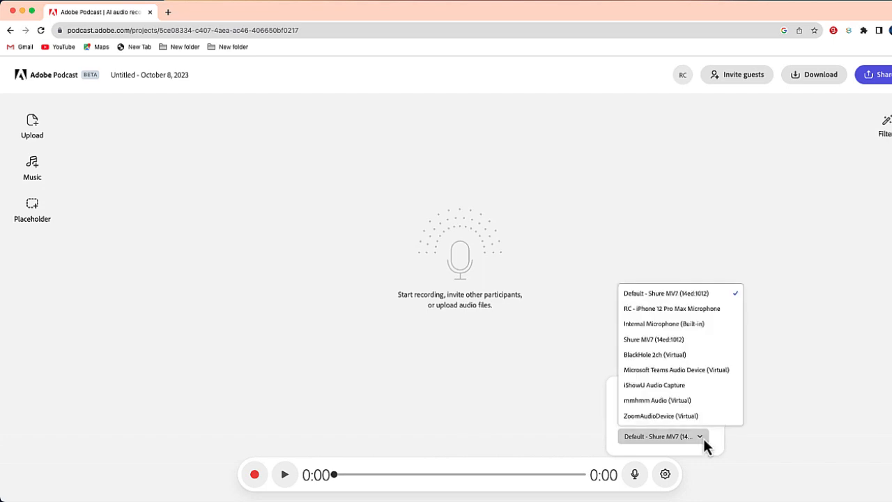
click(658, 323)
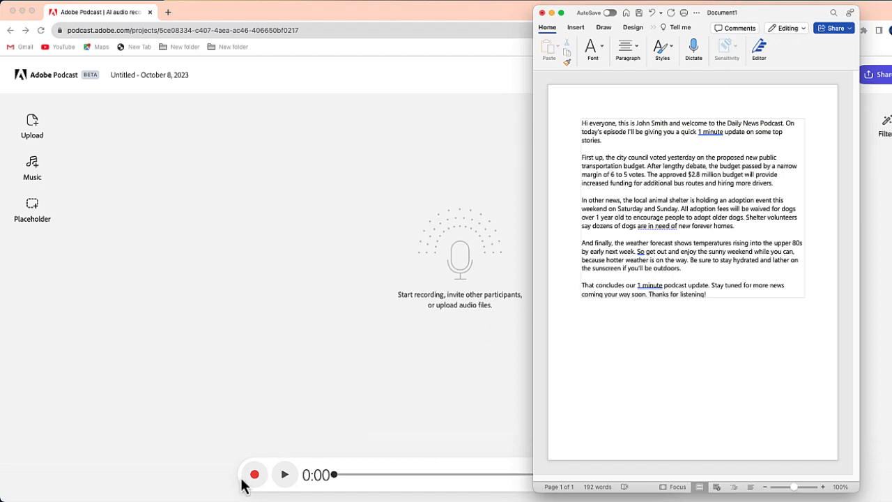
- Start recording the 15-second intro narration while reading the Word script
click(256, 474)
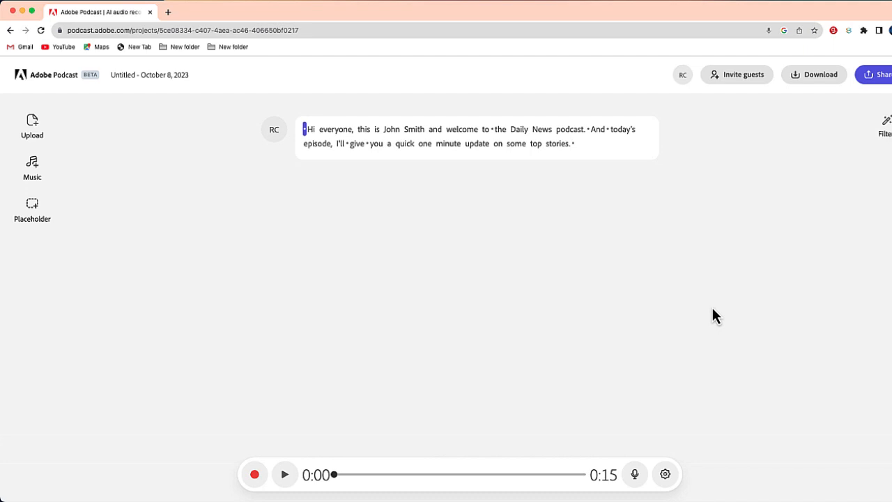
mouse_move(285, 476)
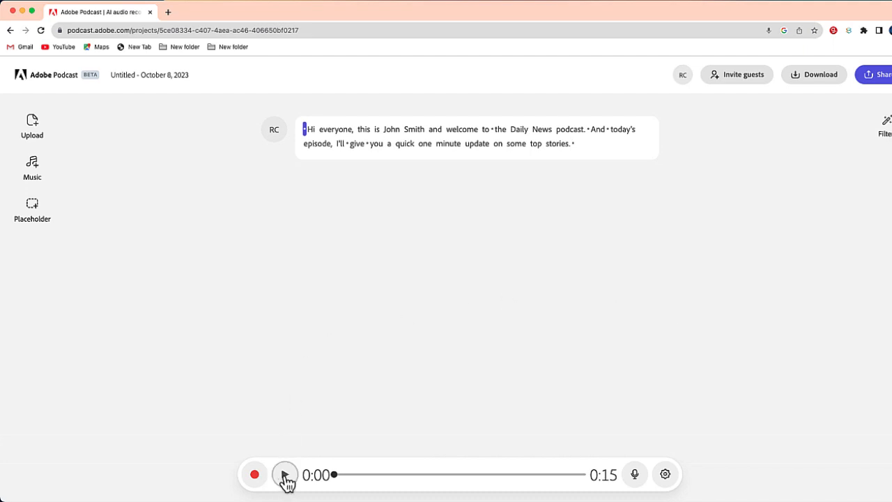
click(285, 475)
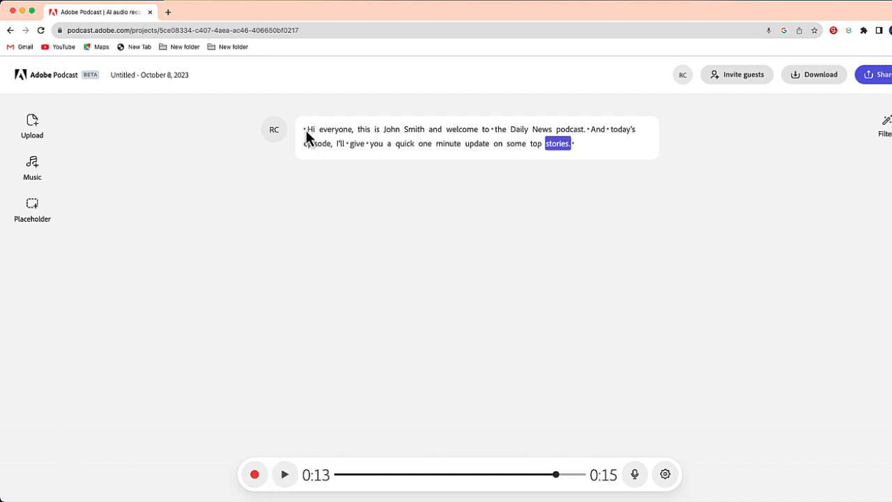
click(285, 475)
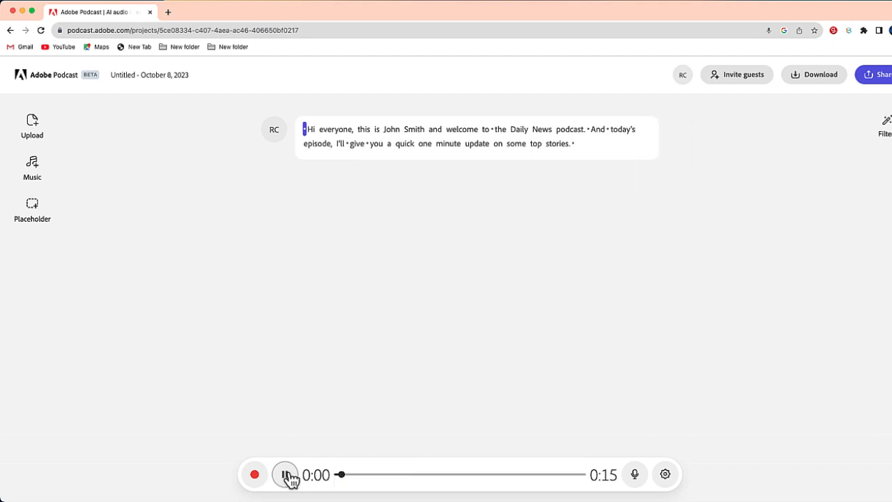
click(287, 476)
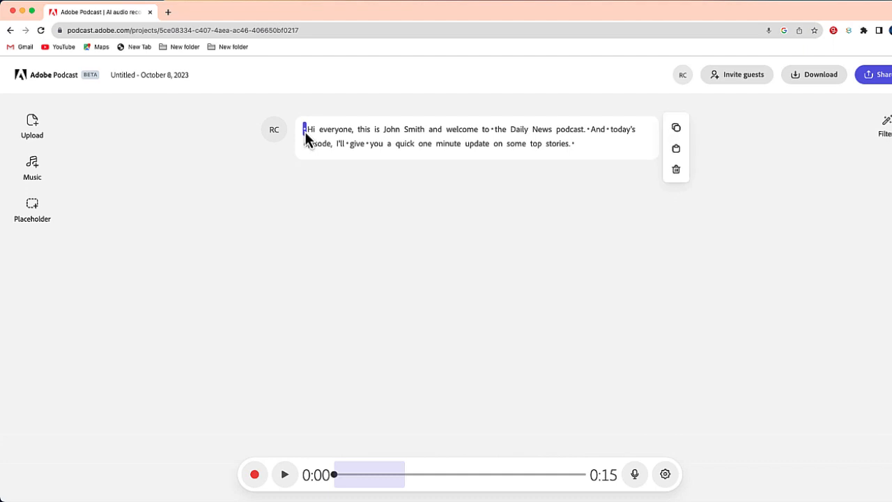
mouse_move(675, 169)
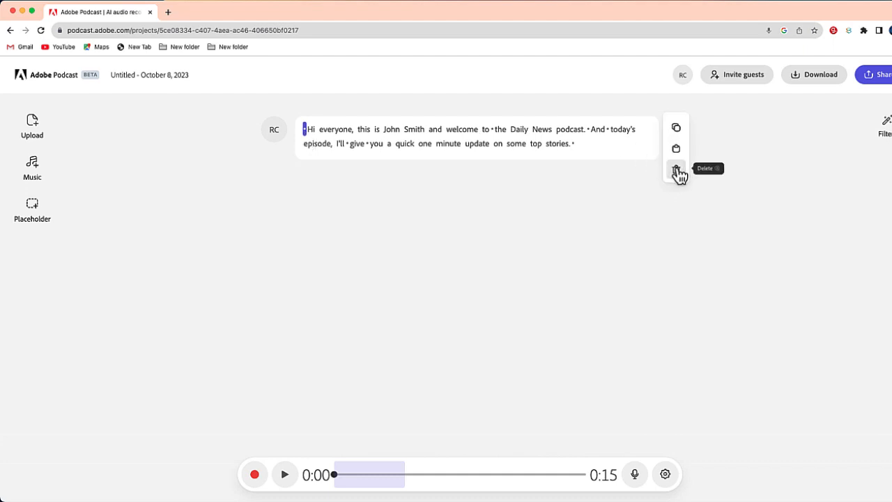
- Delete the silence before 'Hi', trimming the take to 0:10, and briefly replay it
click(675, 168)
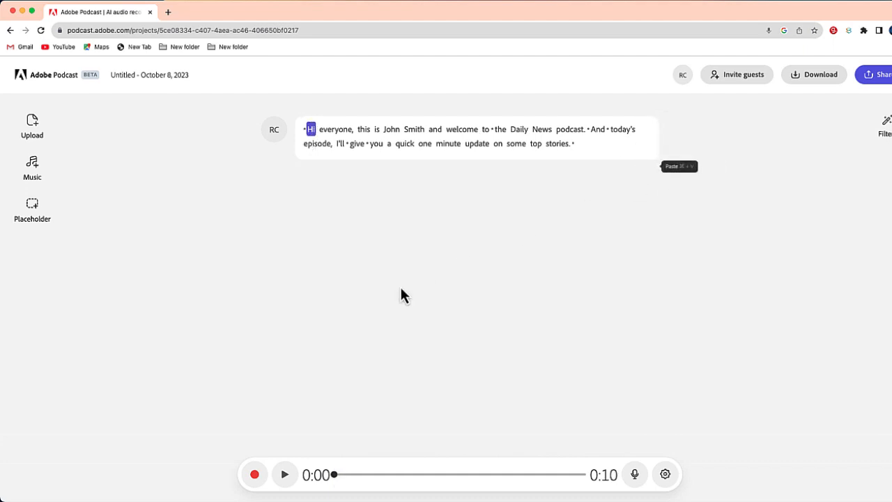
click(286, 475)
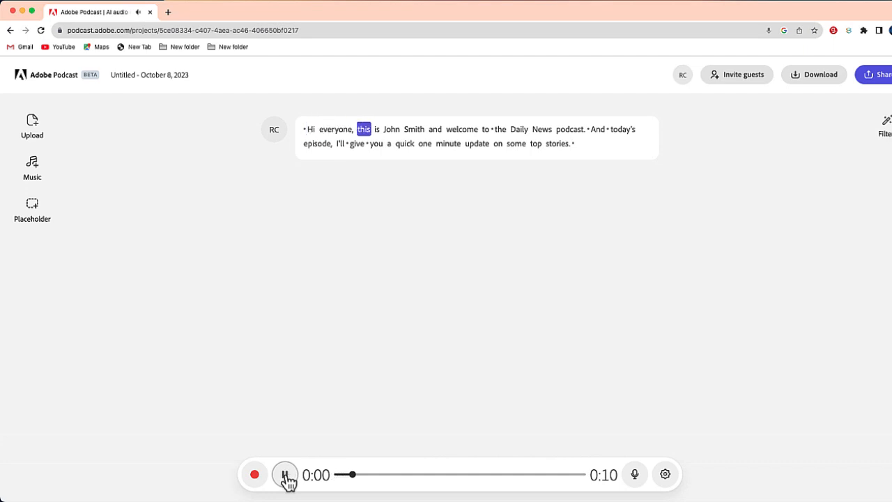
click(288, 476)
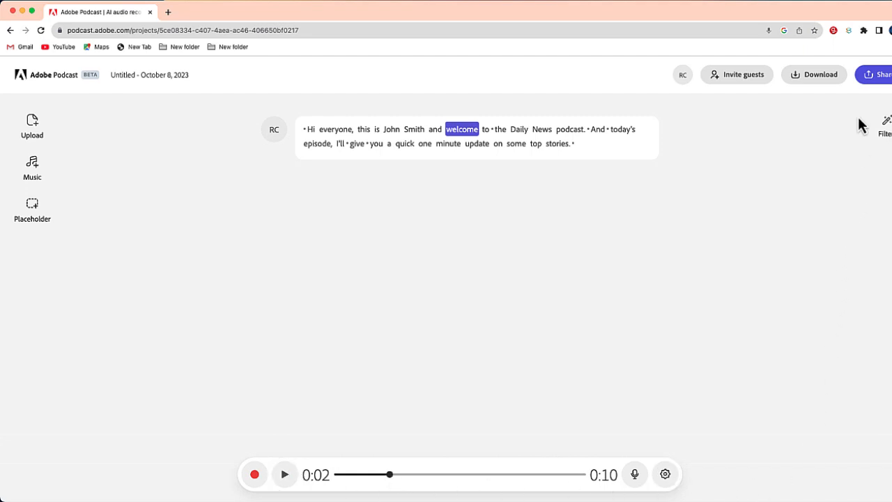
- Turn on Enhance speech in the Filters panel for the 10-second intro take
click(884, 117)
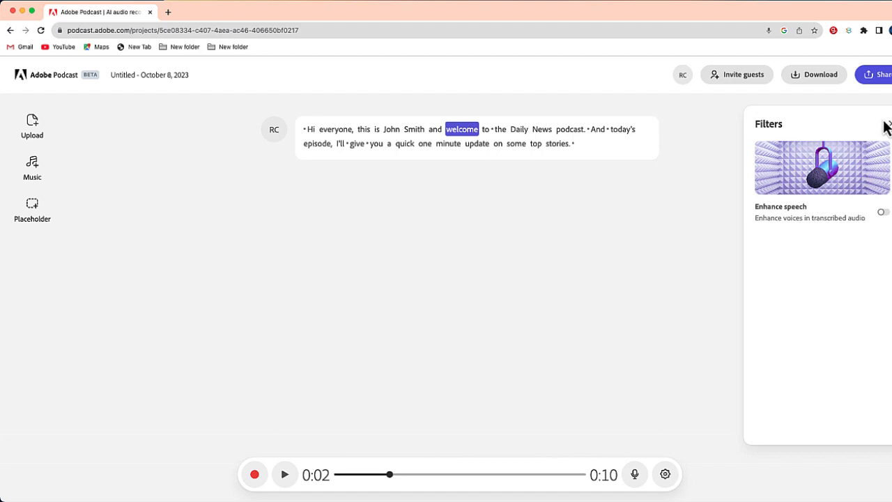
mouse_move(881, 129)
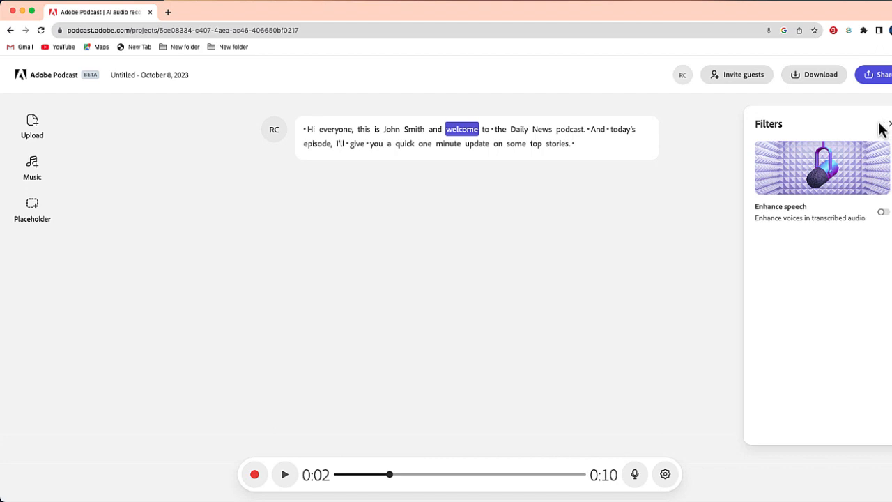
click(886, 211)
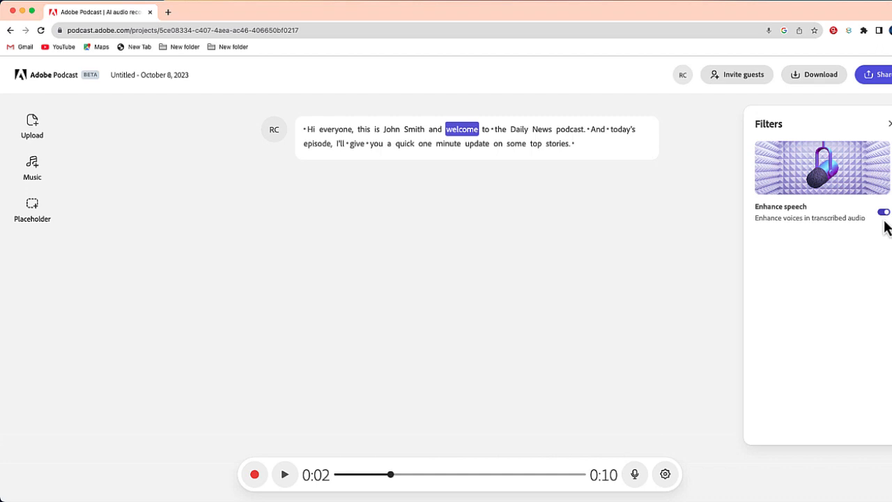
click(889, 123)
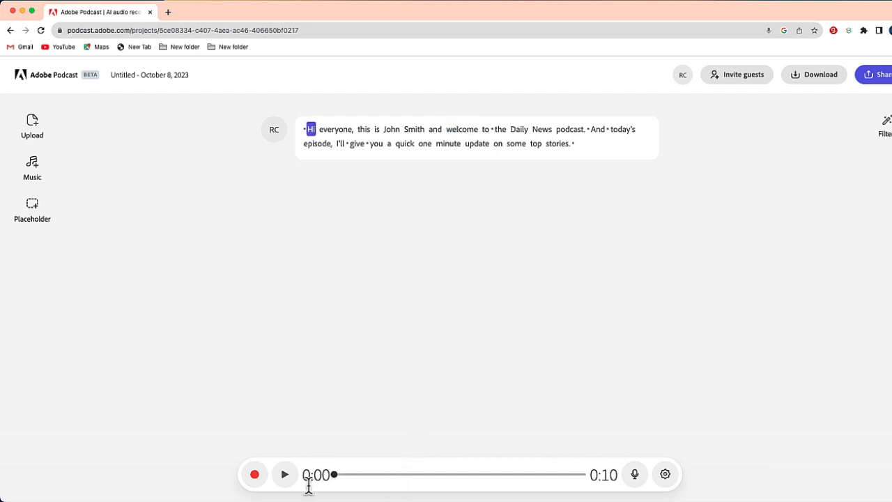
- Replay the enhanced intro from 'Hi', then stop playback of the narration
click(285, 475)
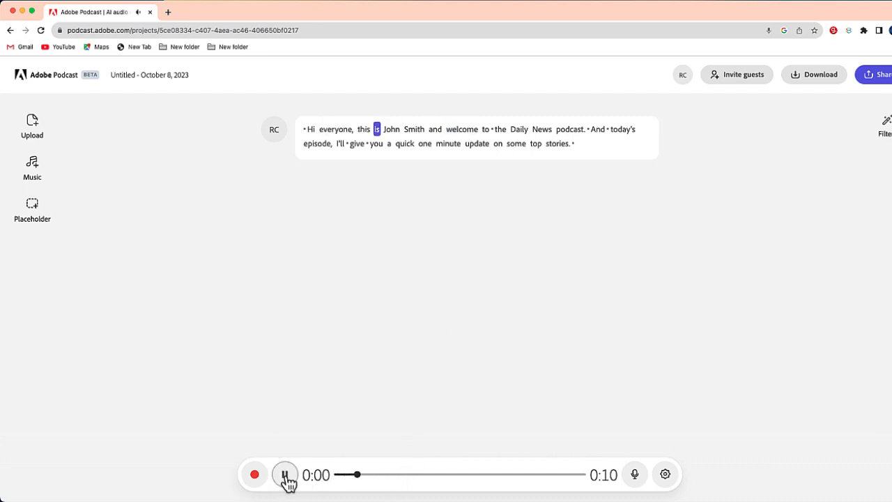
click(285, 475)
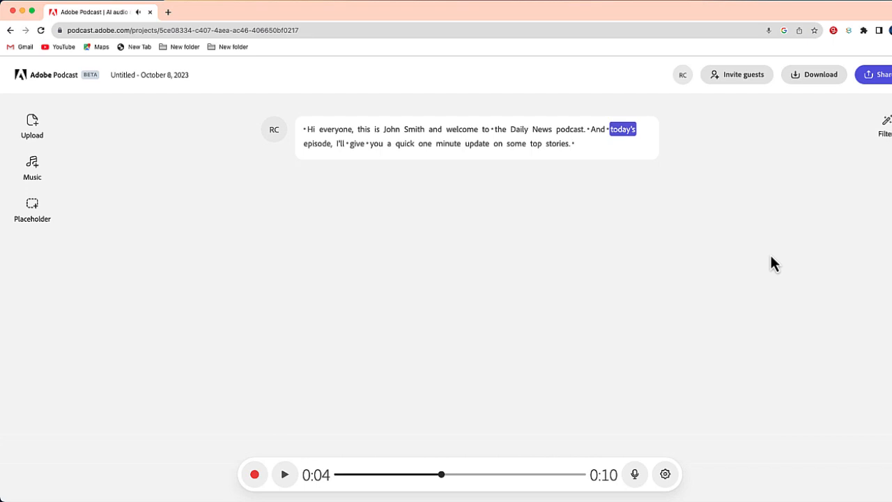
click(885, 116)
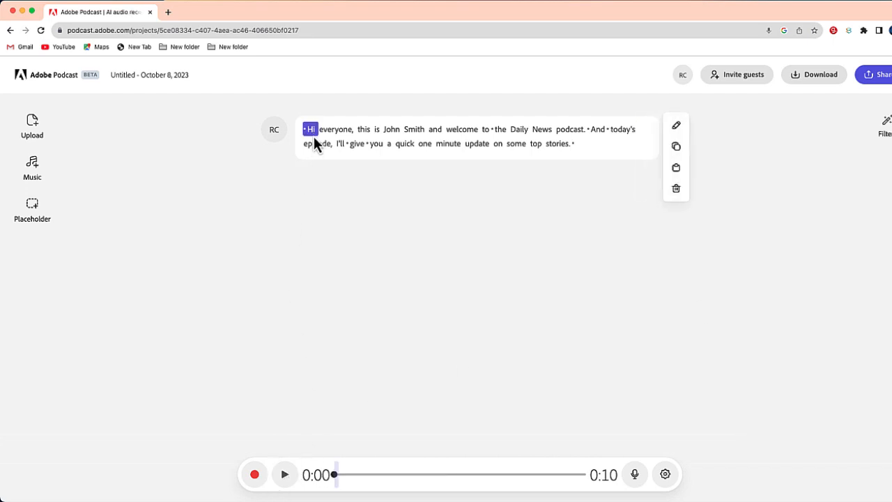
click(285, 475)
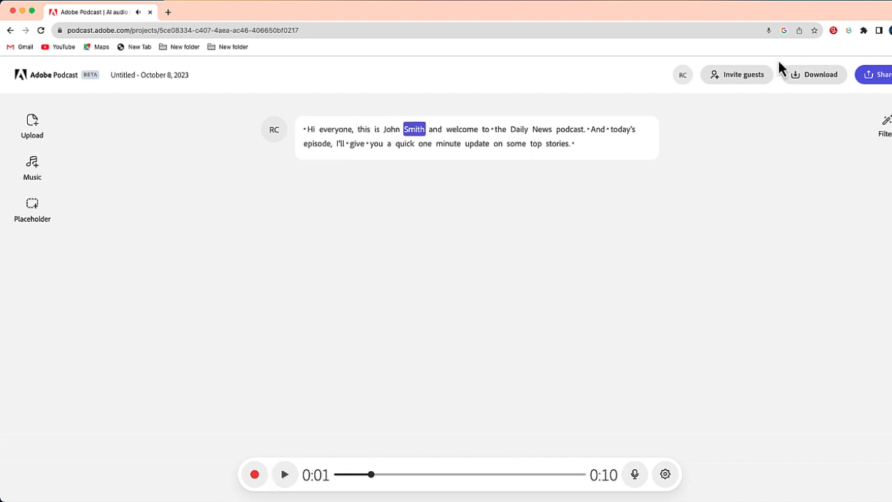
click(887, 116)
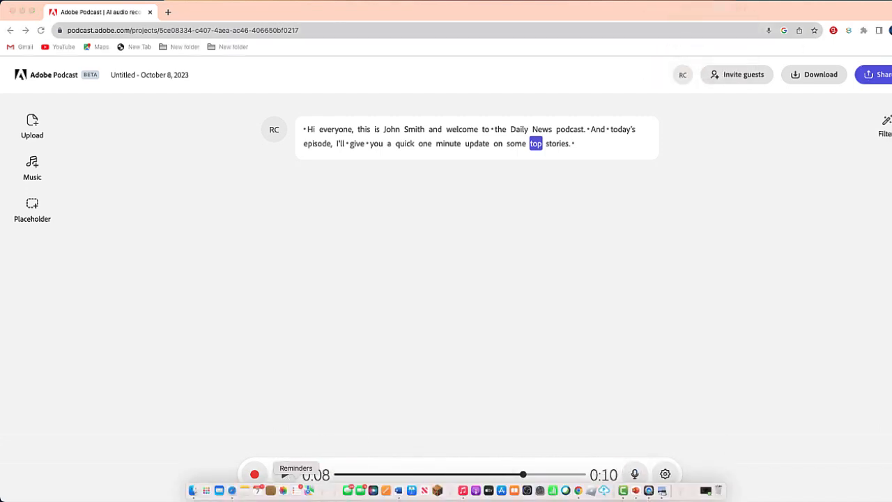
click(256, 491)
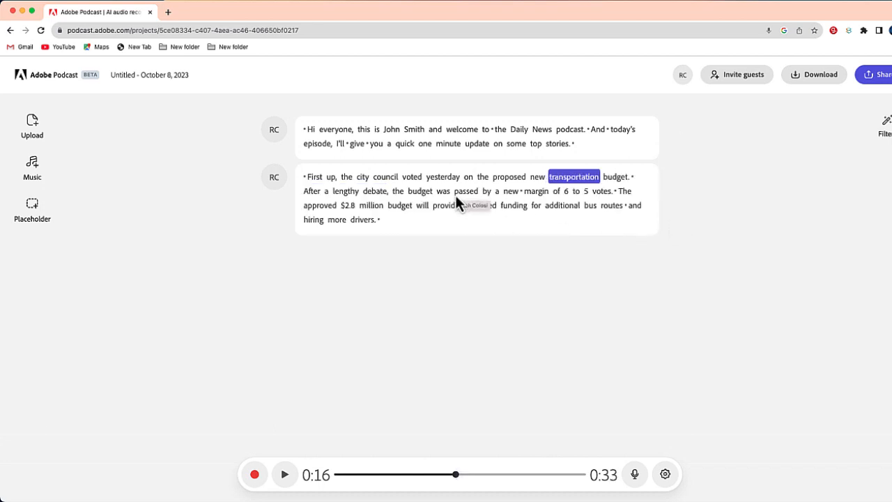
mouse_move(456, 199)
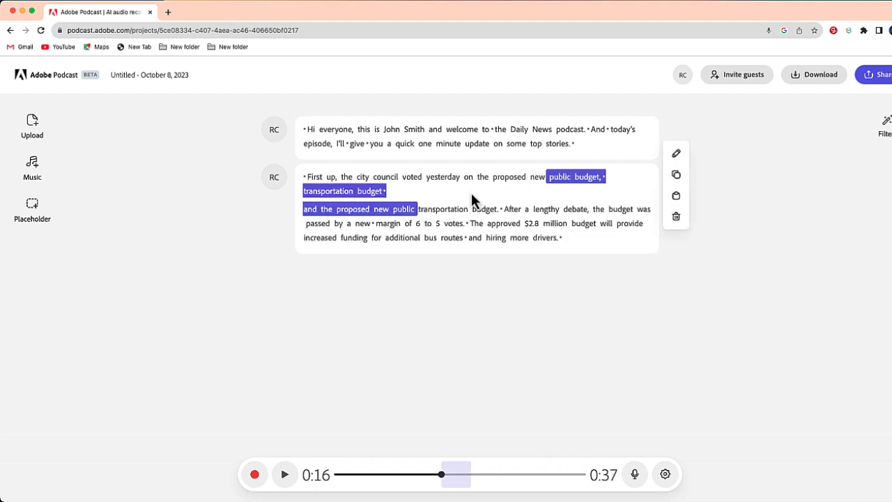
mouse_move(575, 179)
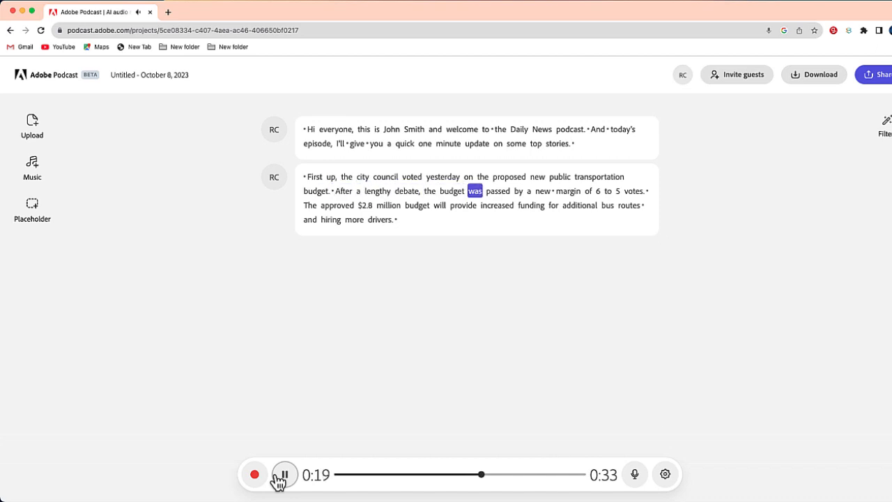
- Pause the replay of the 'proposed new public transportation budget' take
click(283, 475)
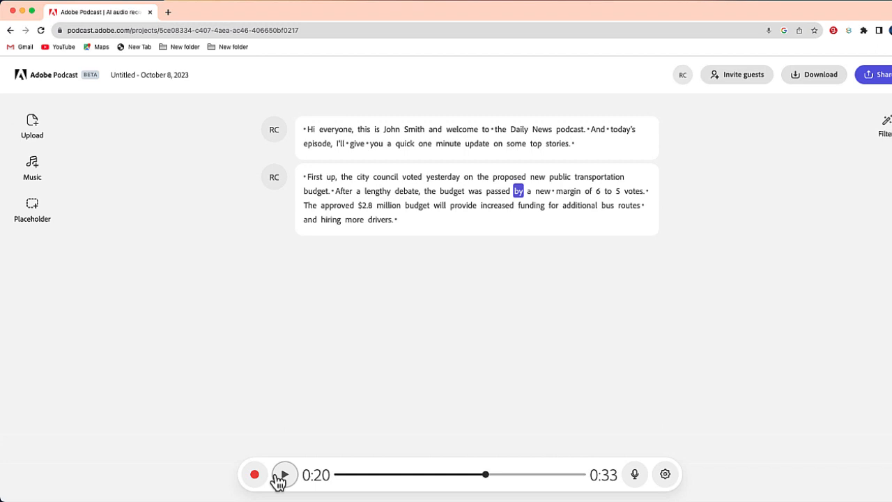
mouse_move(212, 450)
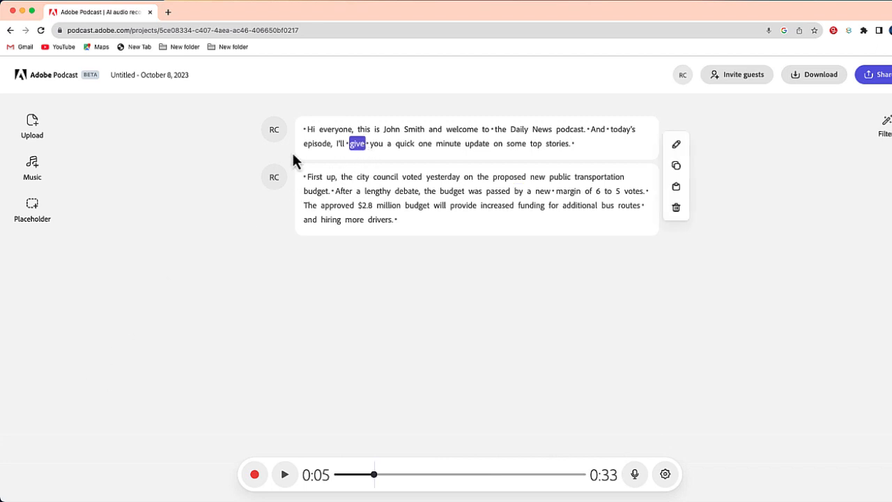
- Preview and add Lemon Bass's Low energy (short) intro track to the episode
click(32, 166)
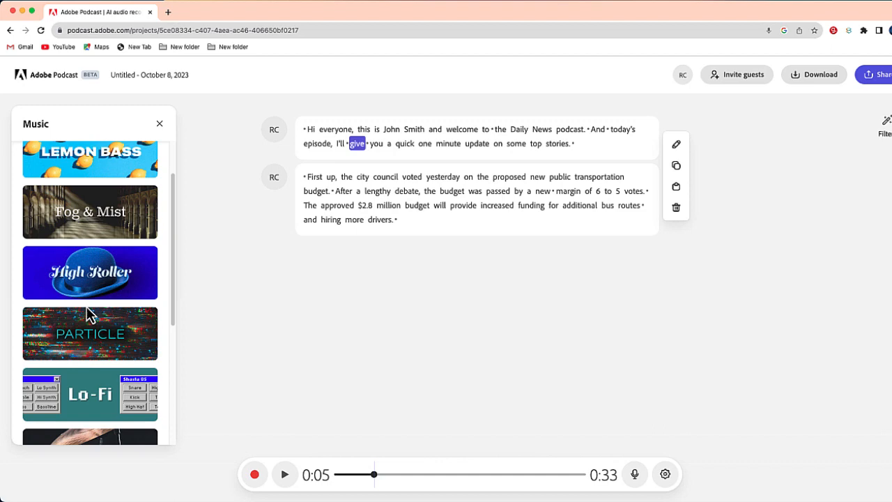
scroll(down, 3)
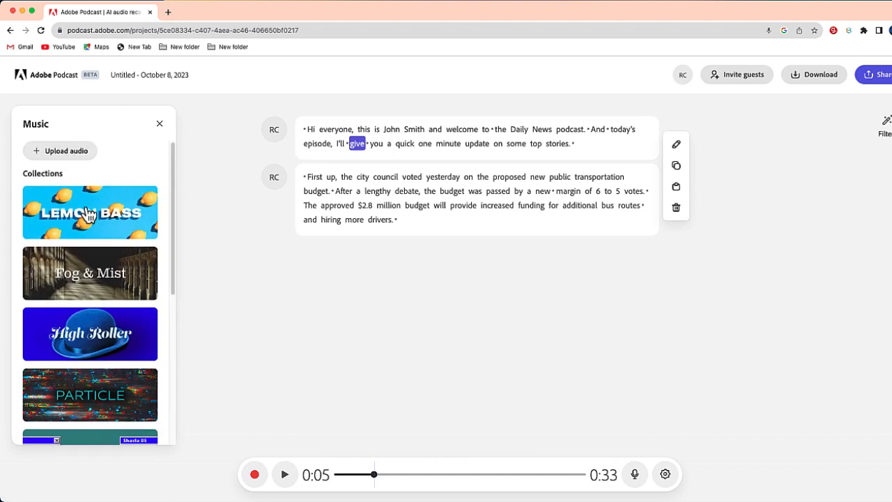
click(89, 211)
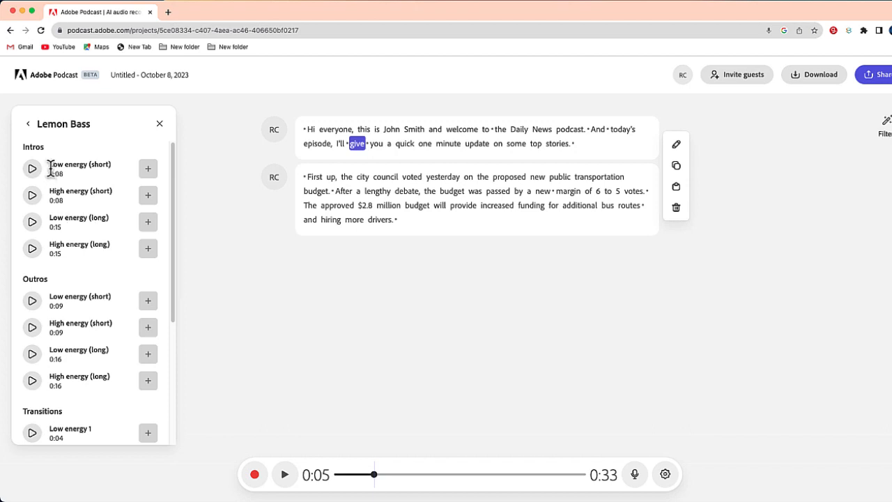
click(32, 168)
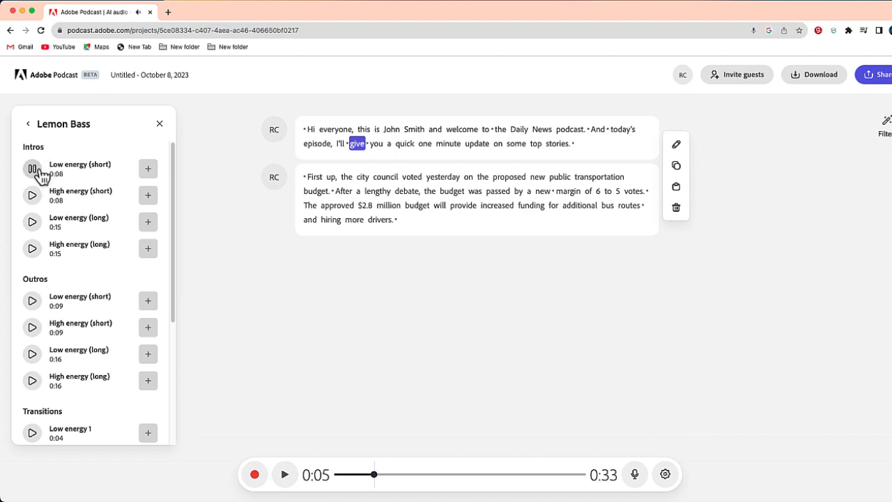
mouse_move(147, 173)
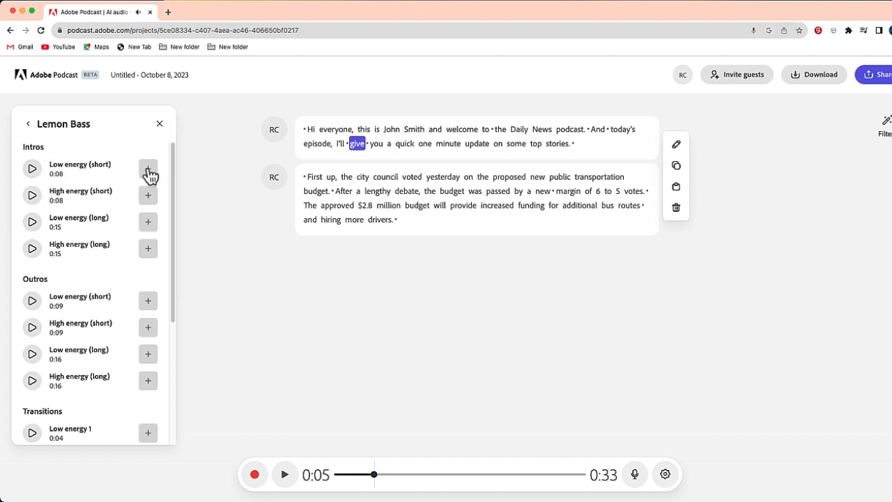
click(148, 169)
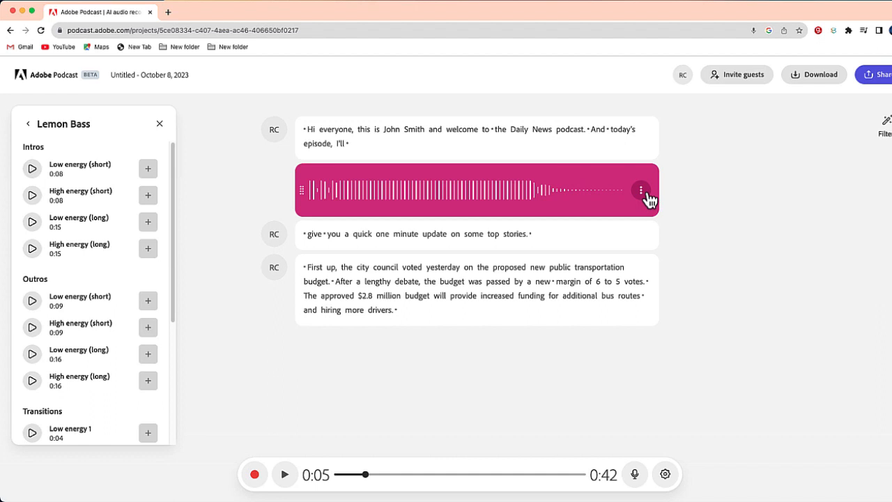
- Add fade in and fade out to the Lemon Bass intro music and move it before the first narration
click(640, 190)
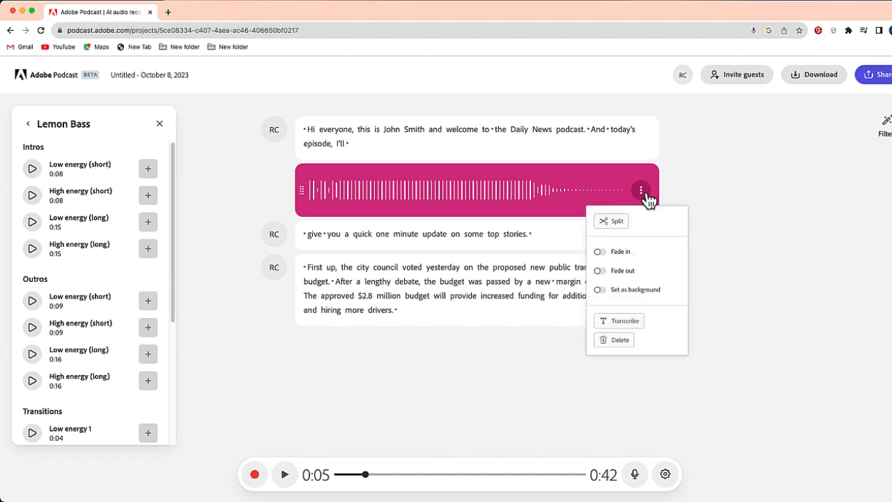
mouse_move(606, 261)
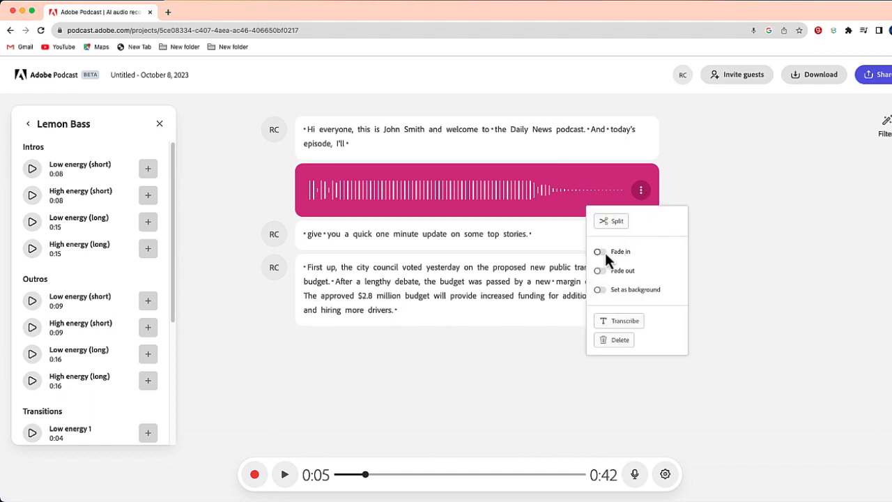
click(599, 271)
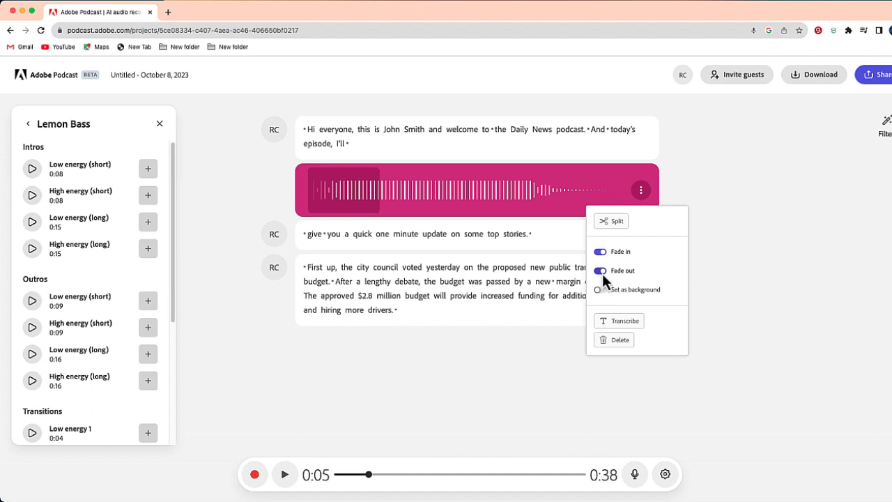
click(388, 233)
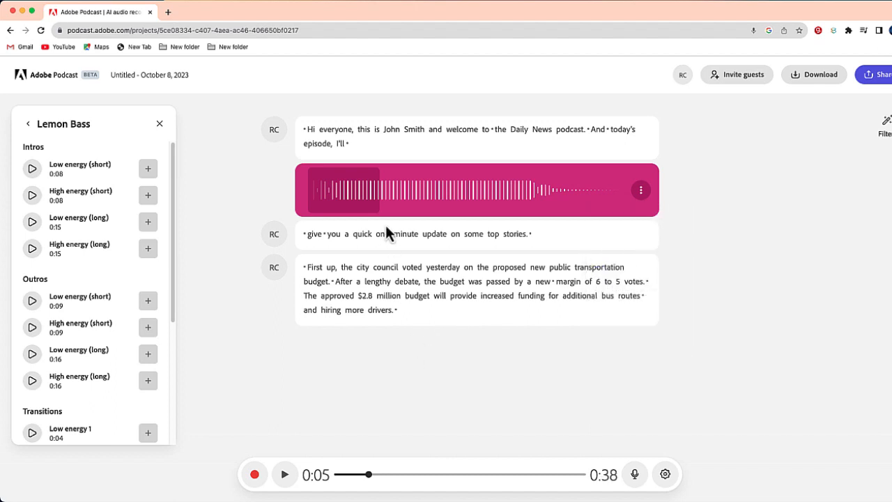
click(159, 123)
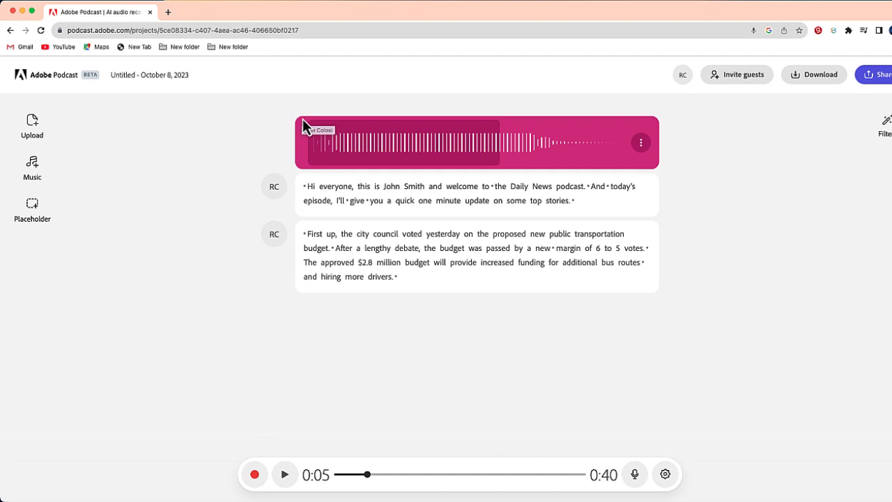
mouse_move(380, 64)
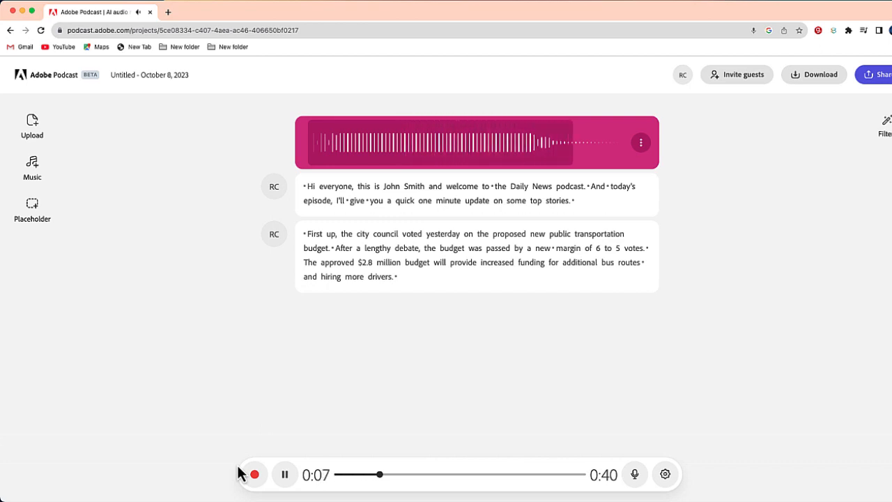
click(284, 474)
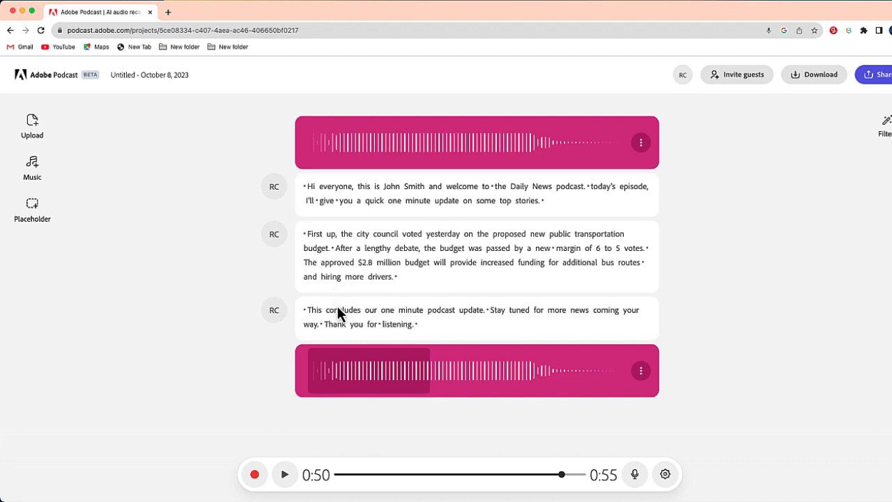
mouse_move(354, 344)
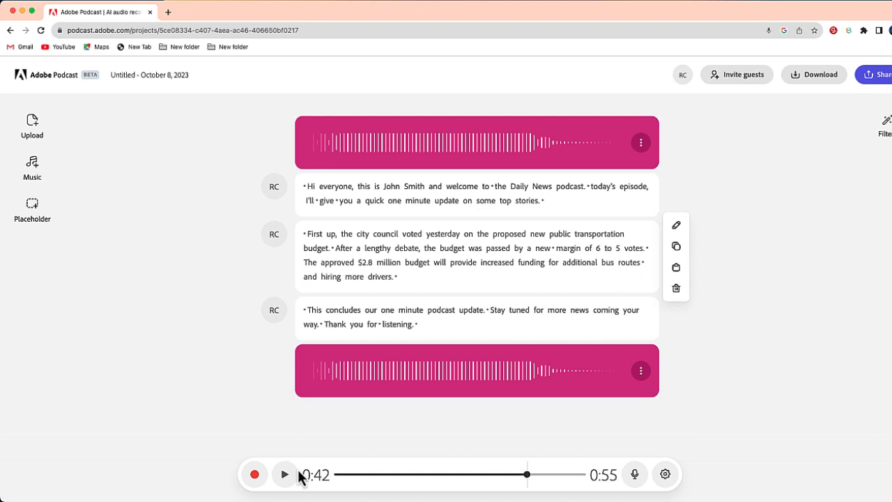
- Play the closing narration and outro, then pause near the end at 52 seconds
click(285, 474)
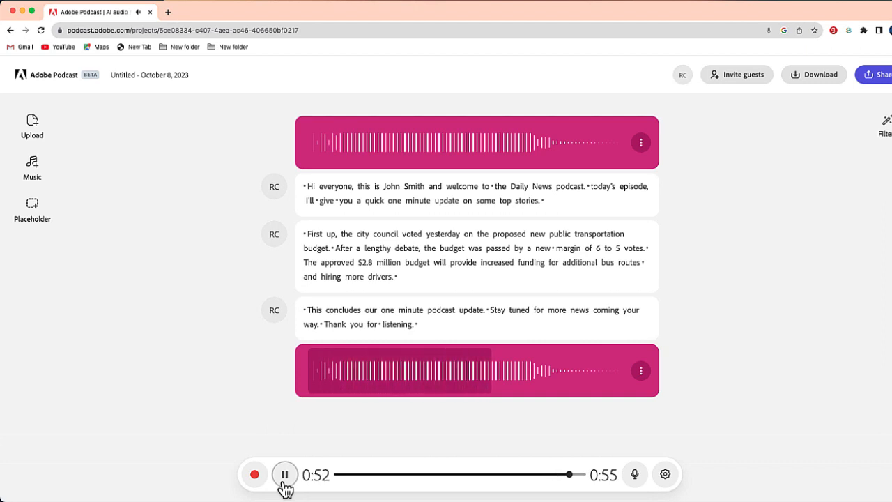
click(284, 475)
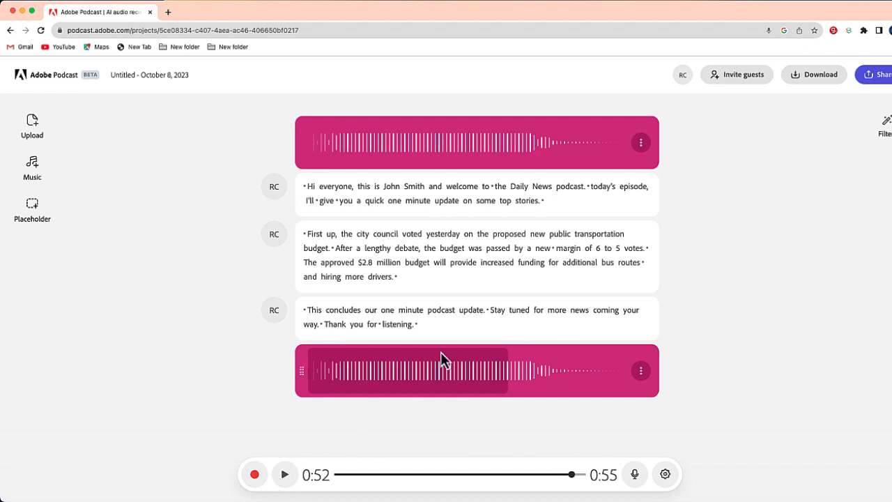
mouse_move(655, 223)
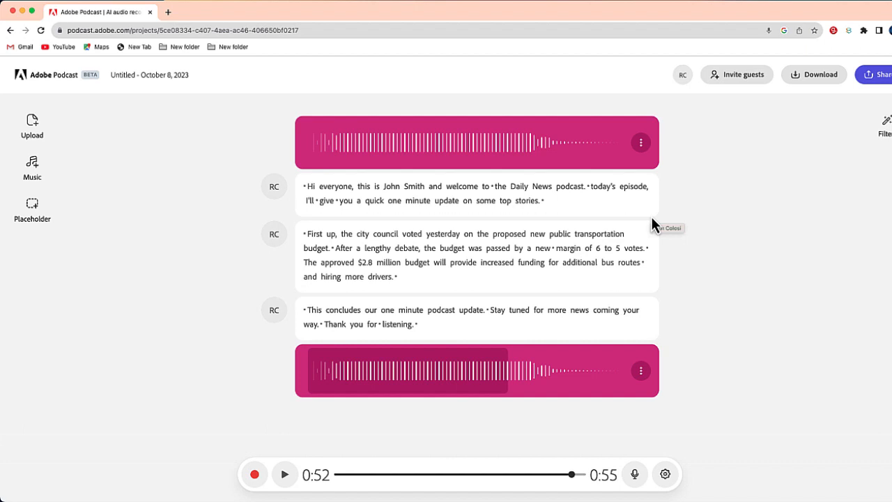
- Download the episode as a WAV plus transcript, allowing multiple file downloads
click(813, 74)
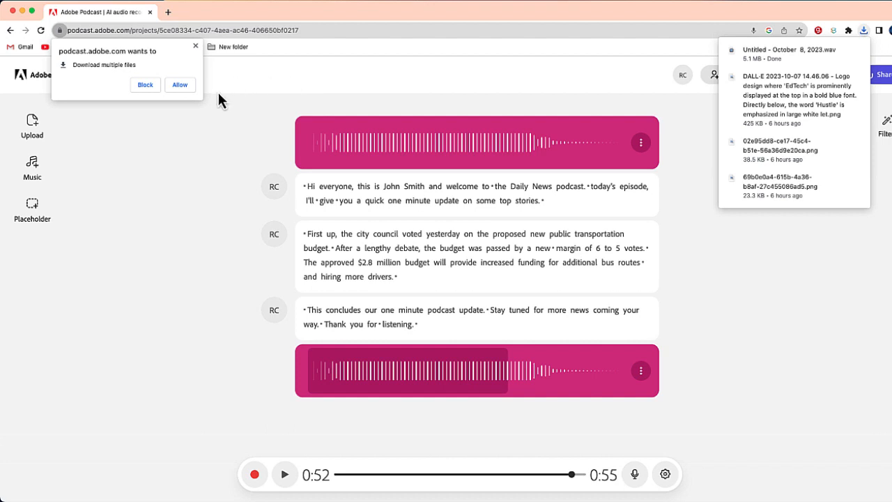
click(179, 84)
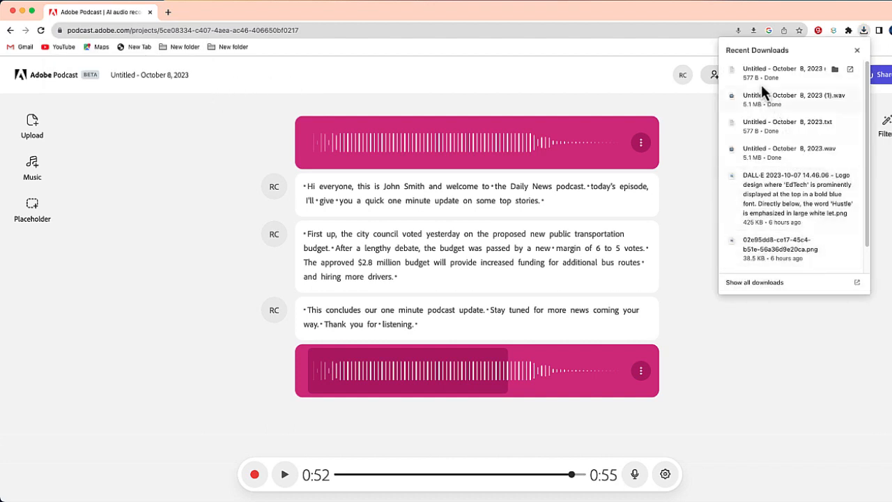
mouse_move(766, 84)
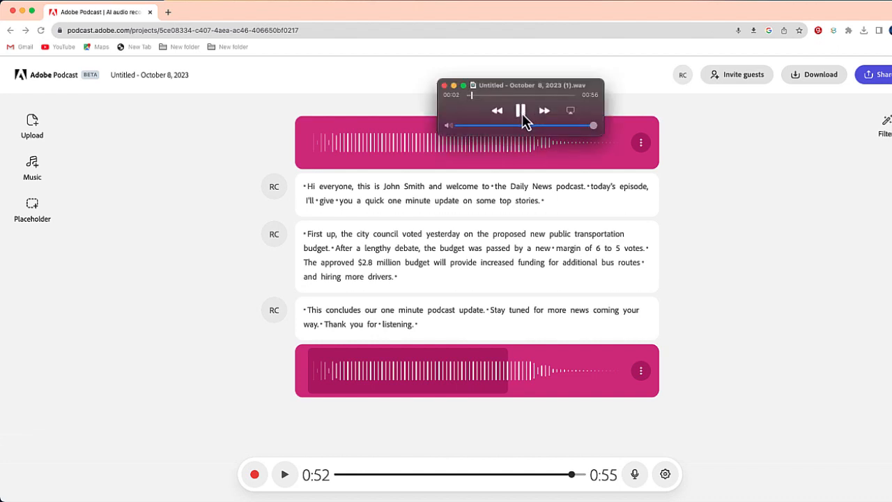
- Pause the exported episode WAV in QuickTime Player at 3 seconds
click(520, 110)
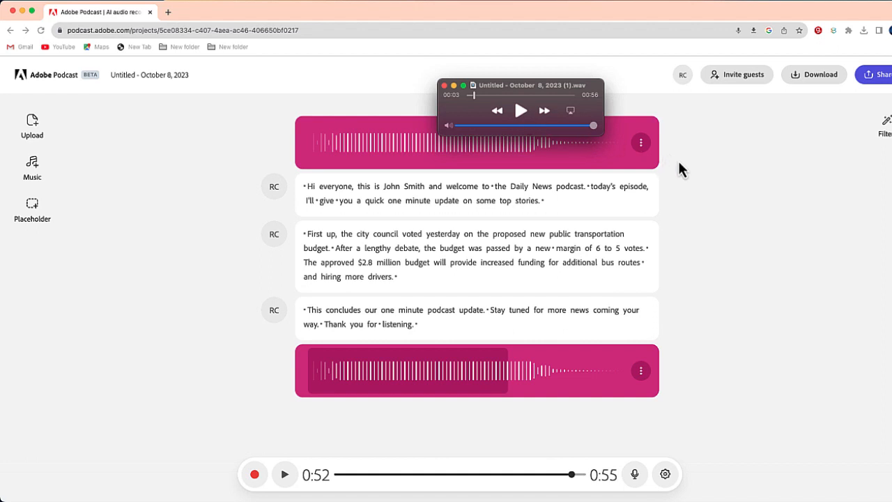
mouse_move(686, 173)
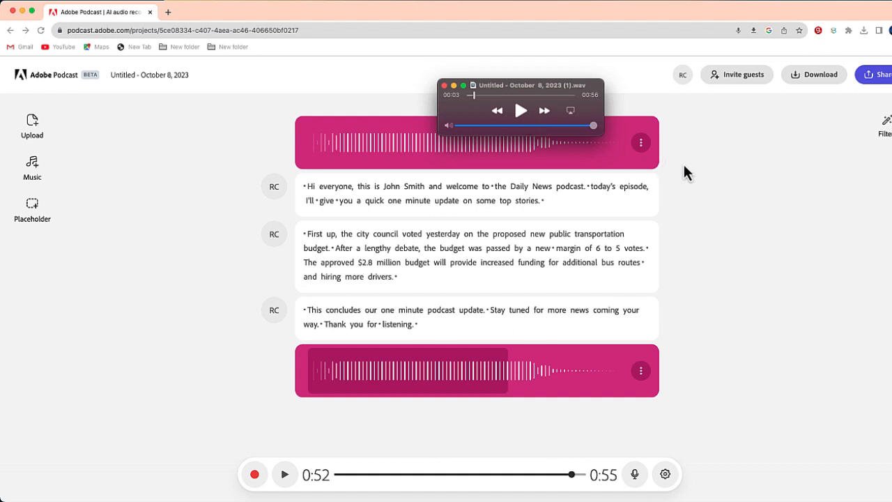
mouse_move(150, 199)
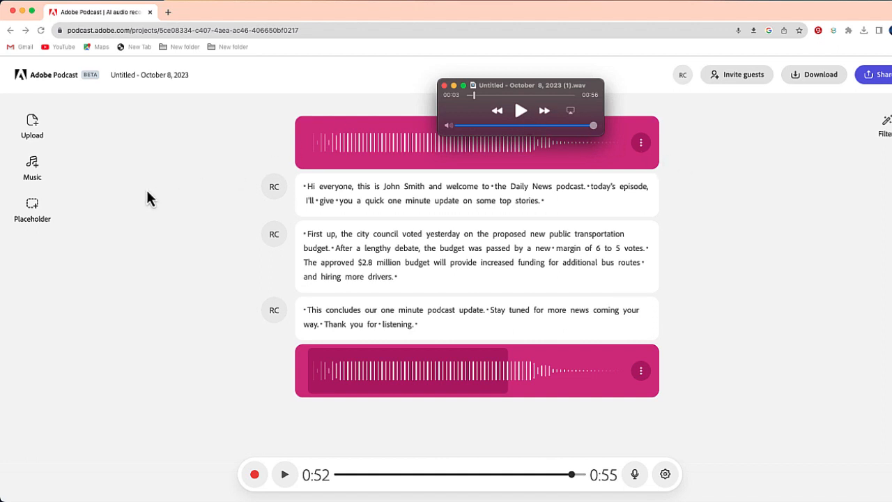